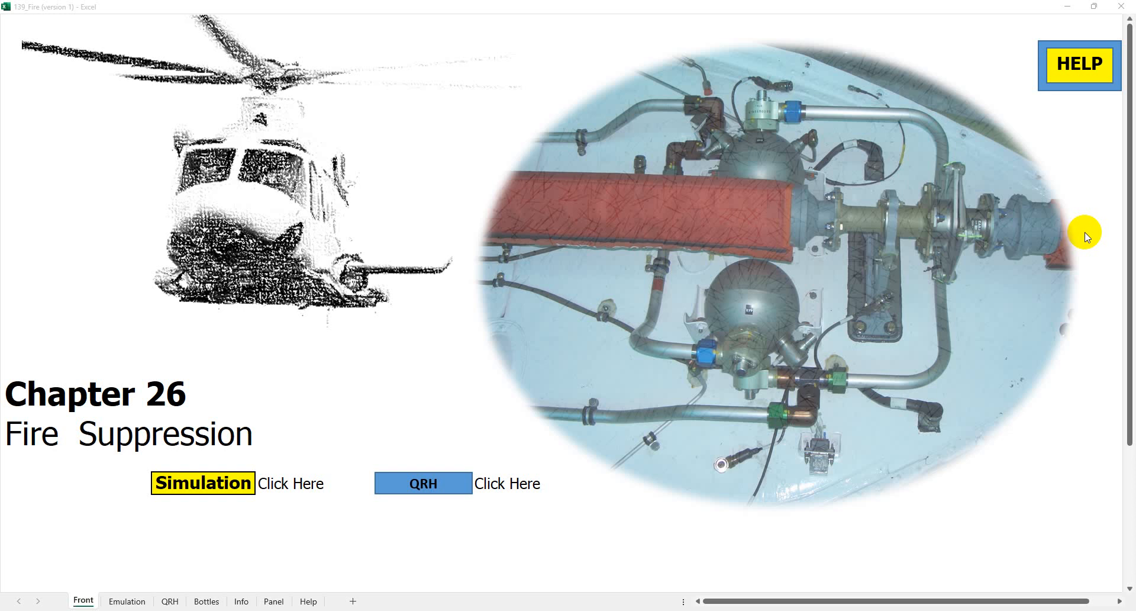
mouse_move(931, 187)
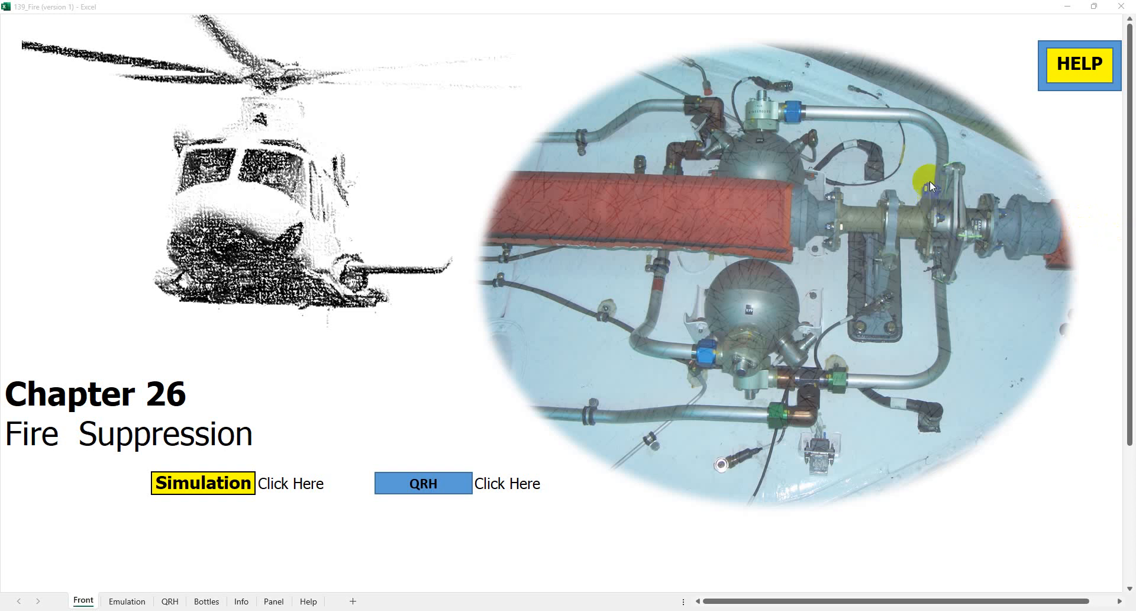
mouse_move(942, 171)
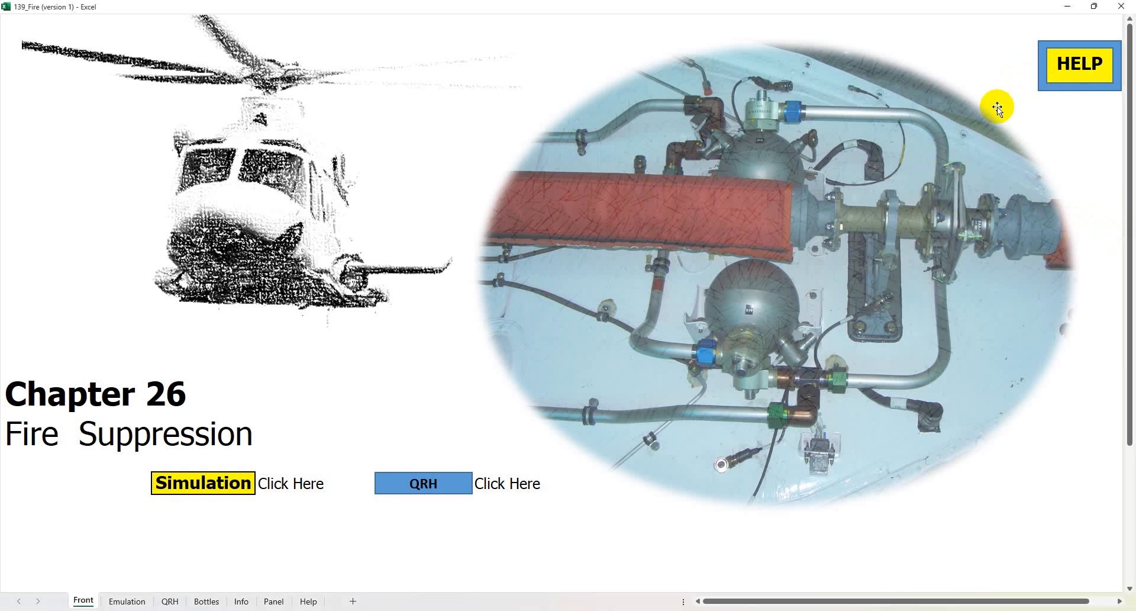
Step: View the help instructions, return to the title page, then show the QRH engine fire checklist
click(1079, 64)
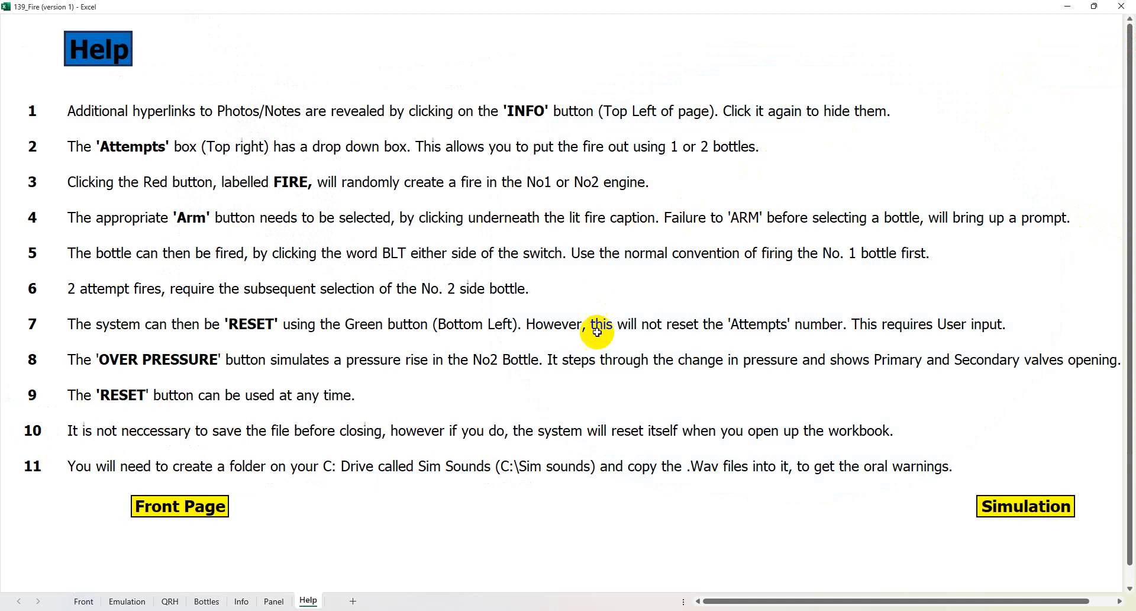
mouse_move(175, 145)
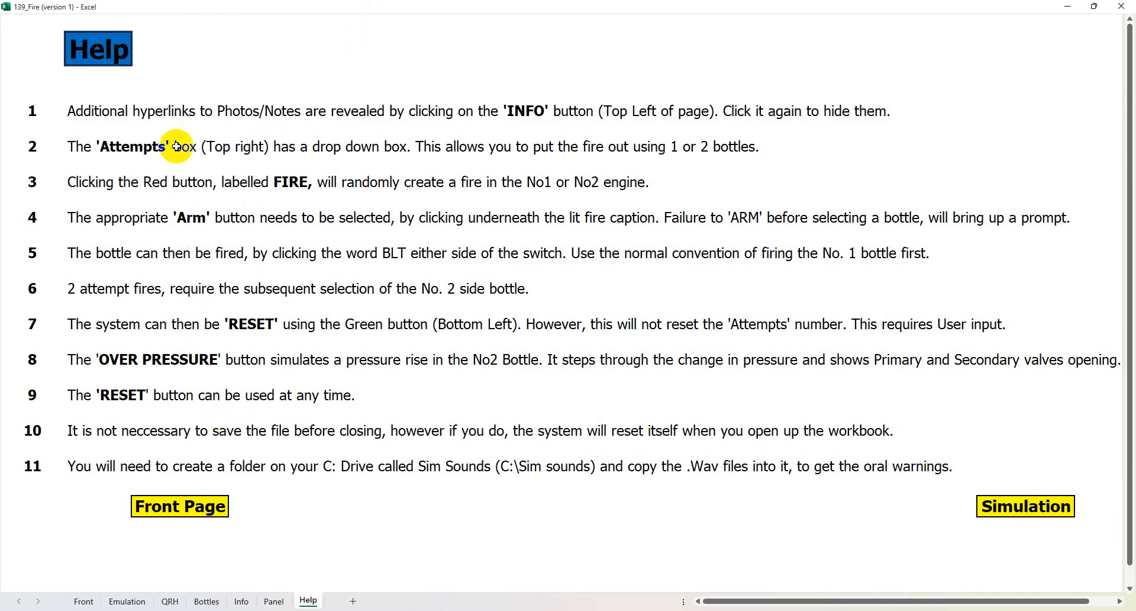
mouse_move(465, 510)
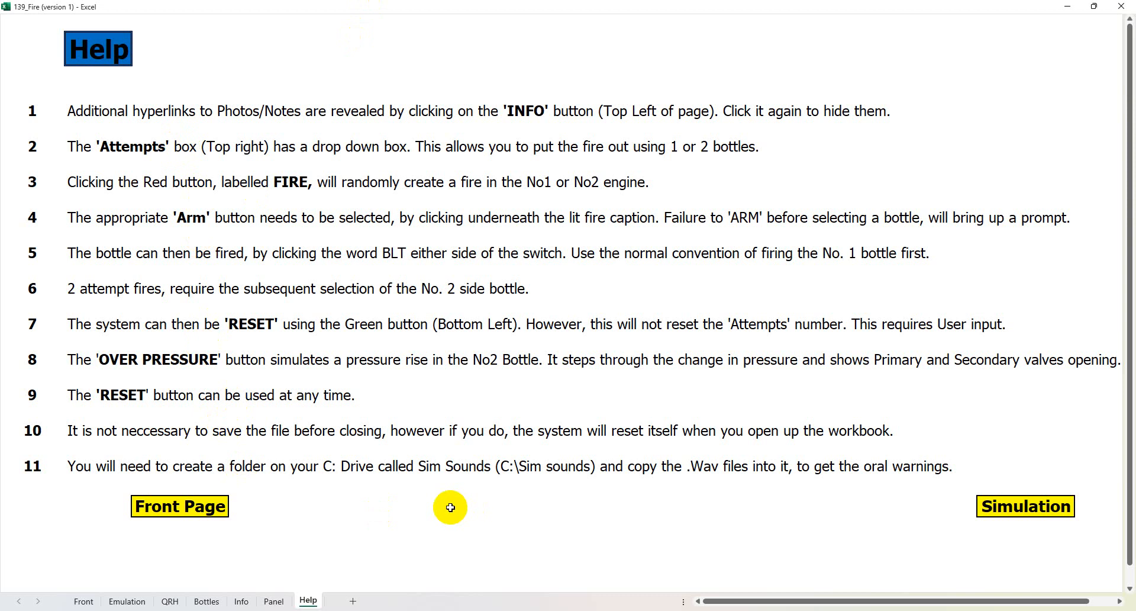
click(178, 505)
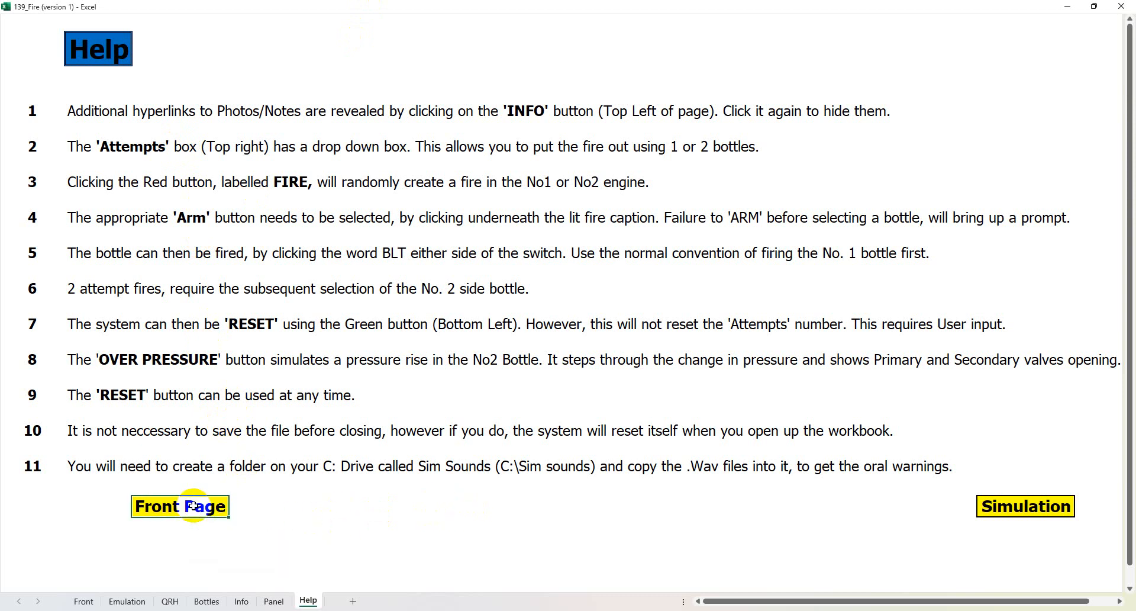
click(178, 505)
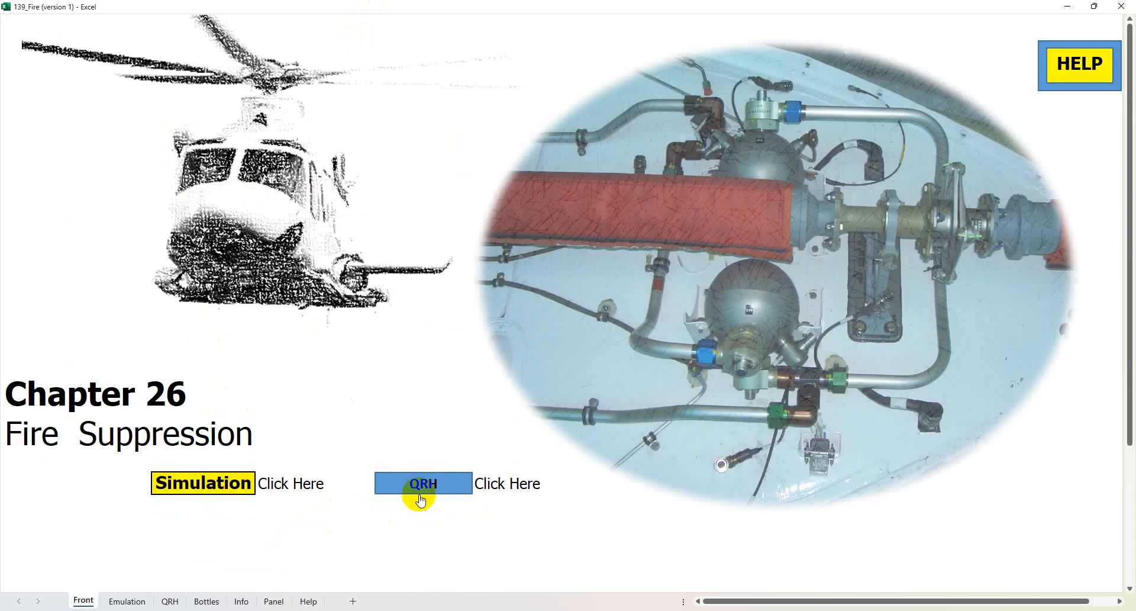
click(423, 482)
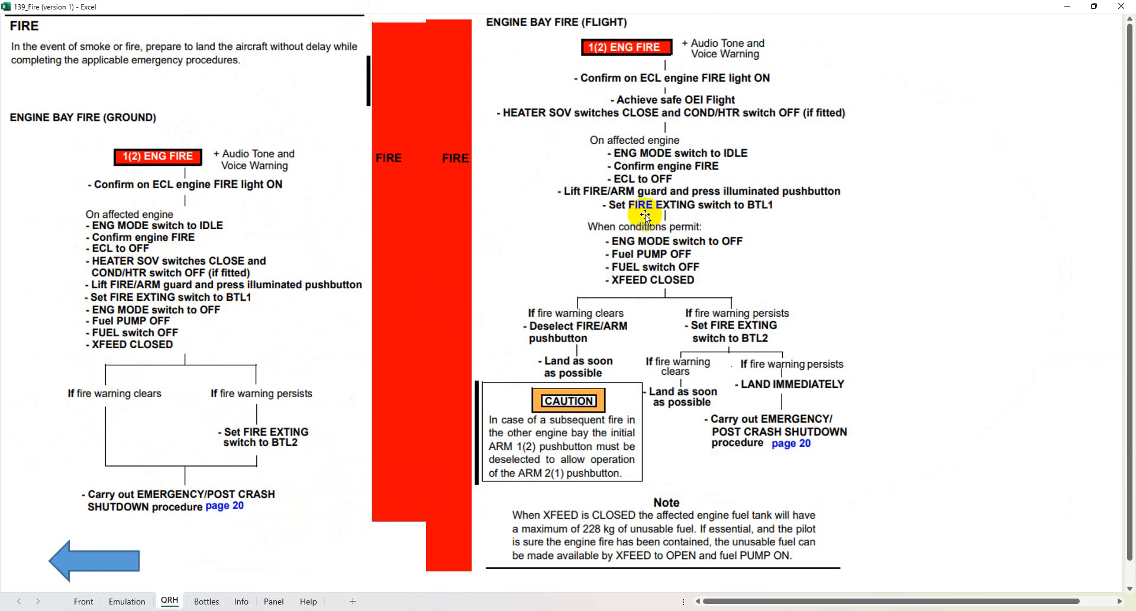
mouse_move(757, 218)
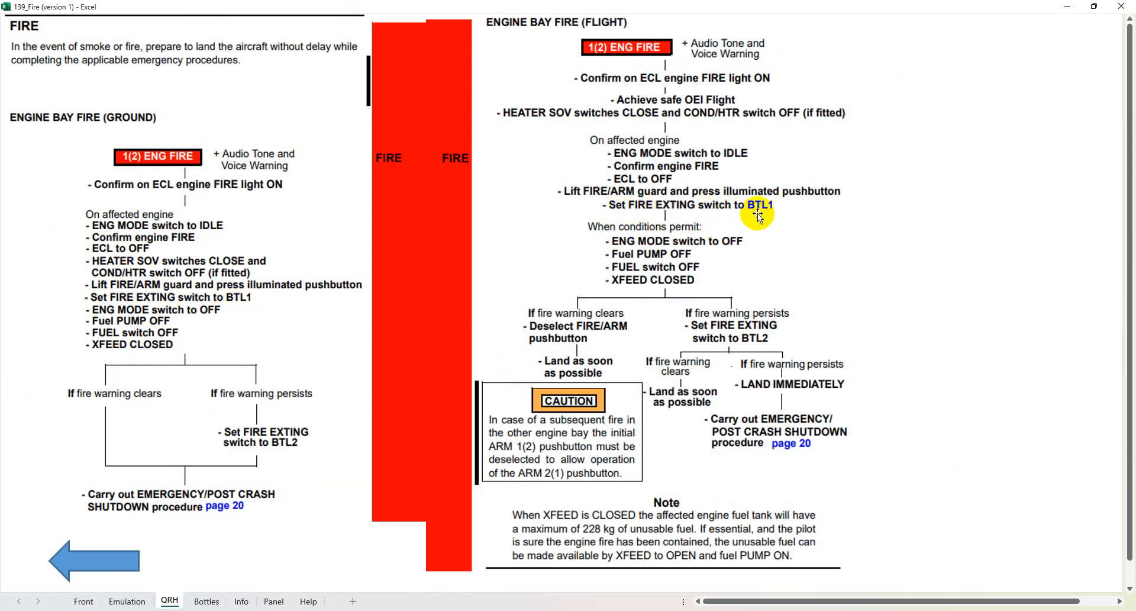
mouse_move(757, 304)
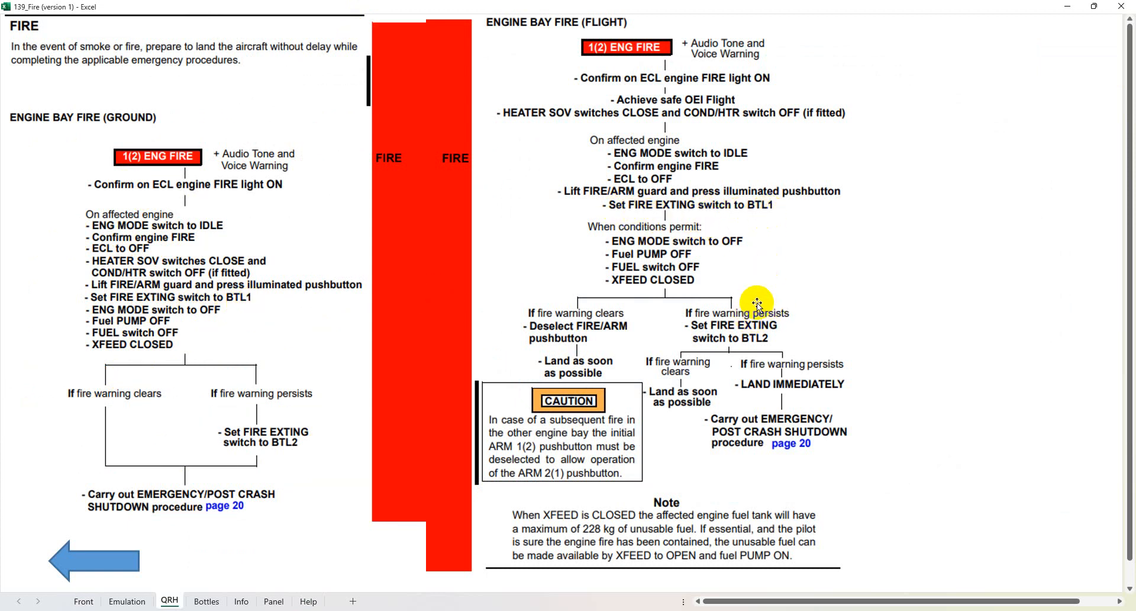
mouse_move(754, 354)
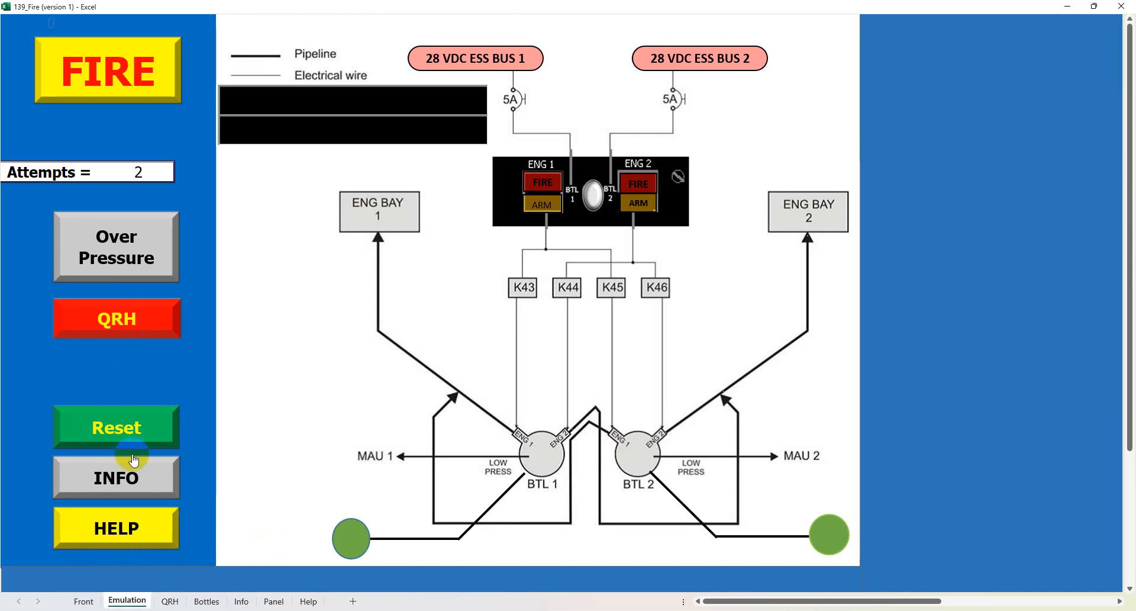
click(116, 476)
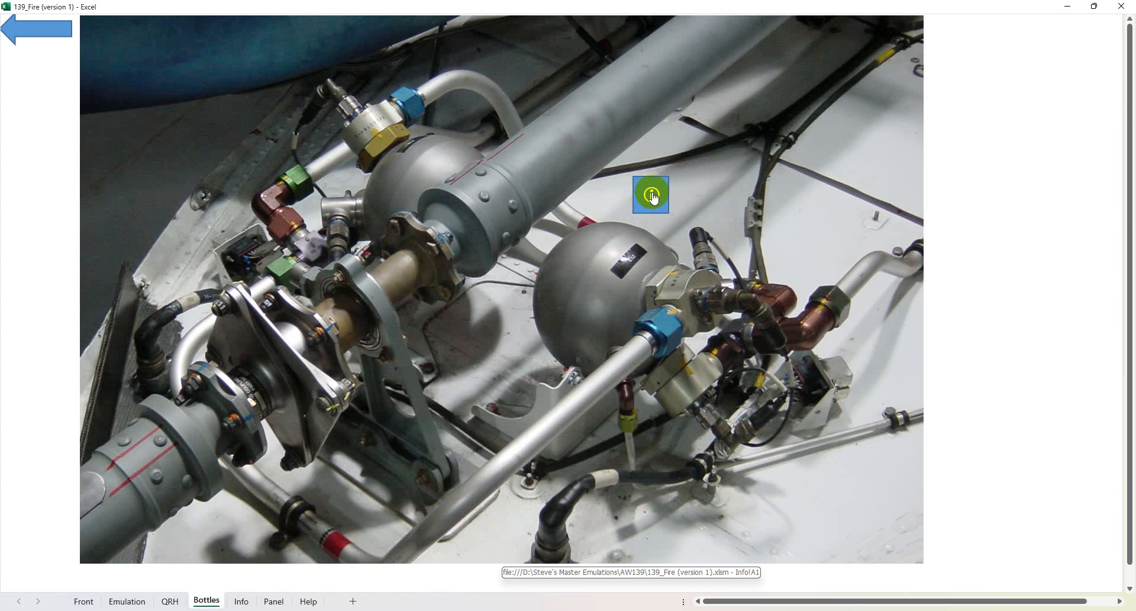
click(649, 196)
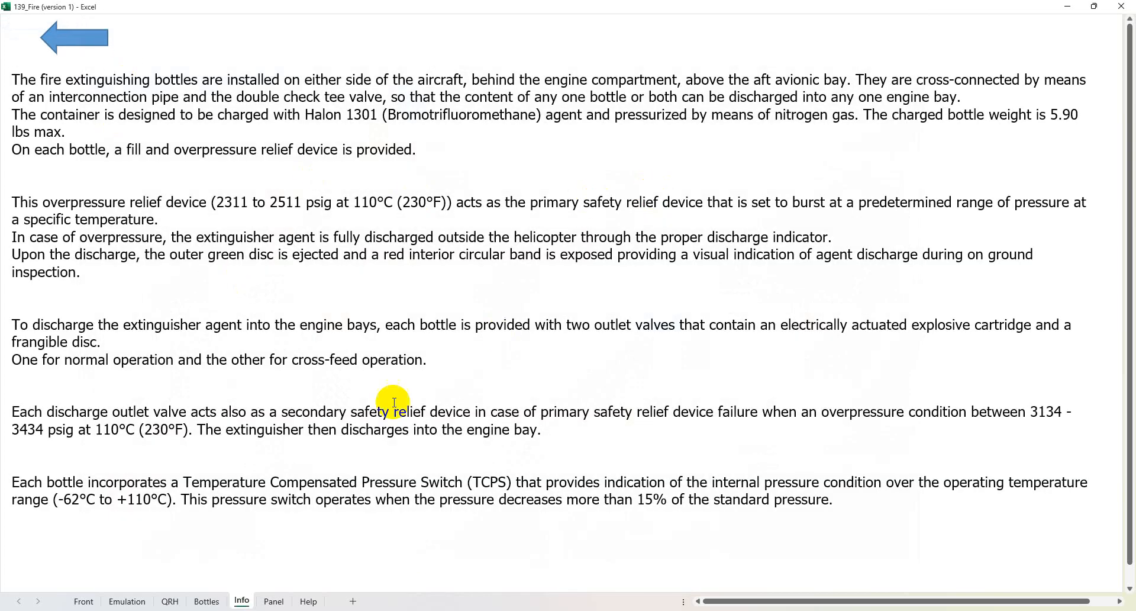
mouse_move(407, 457)
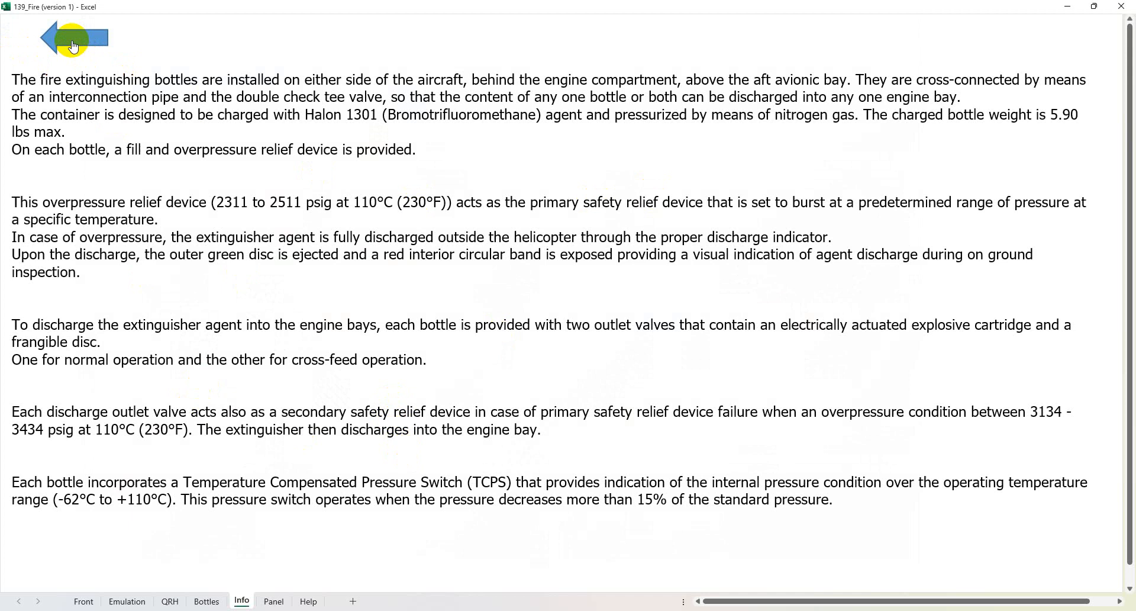
click(274, 601)
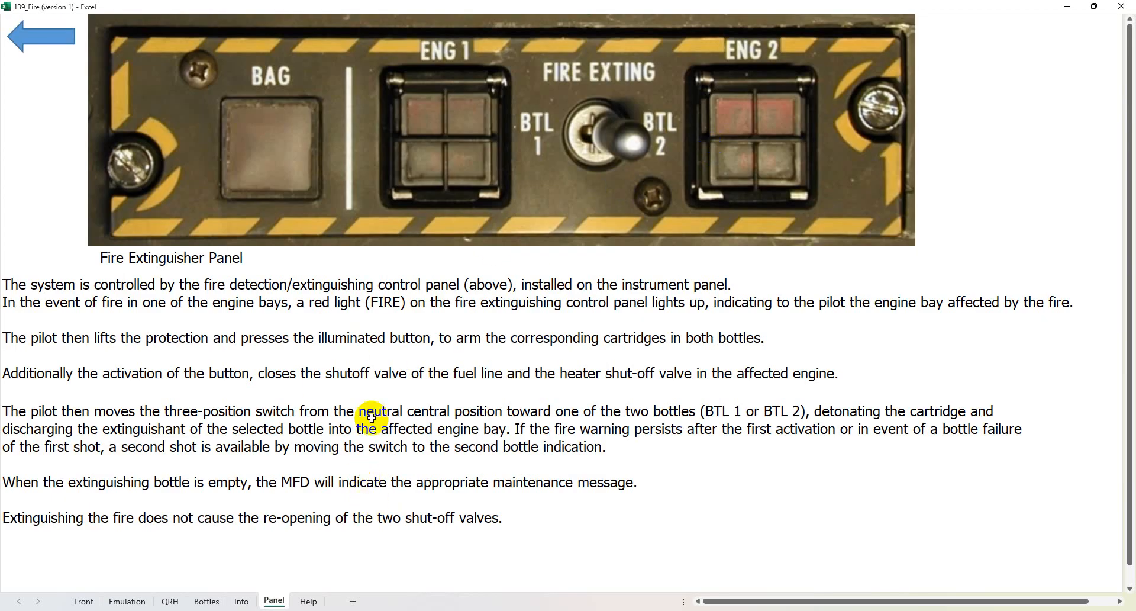
click(127, 599)
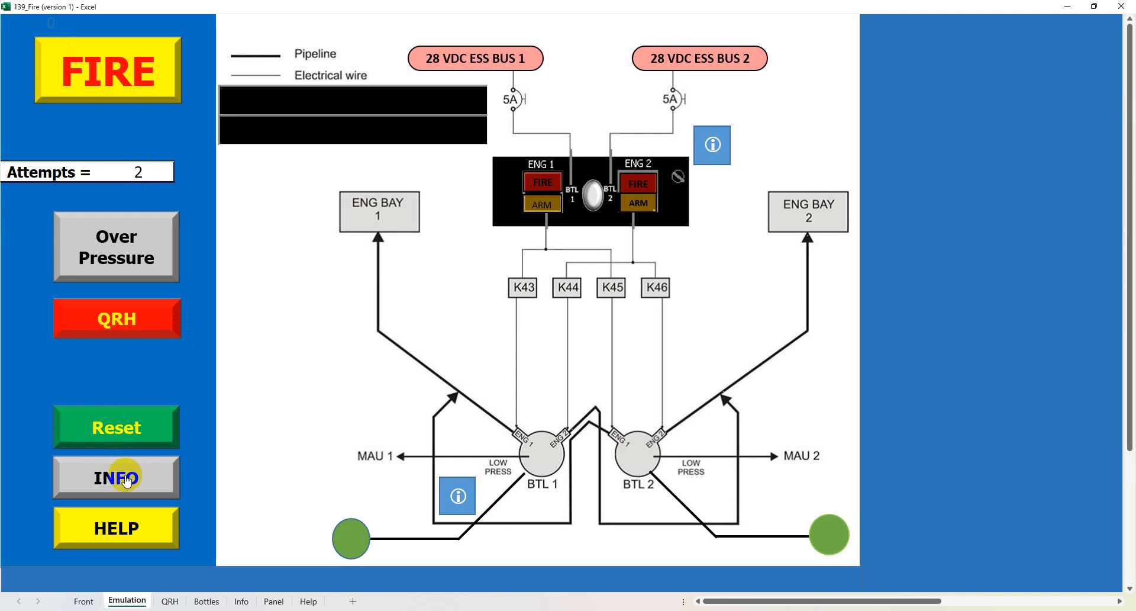
mouse_move(140, 535)
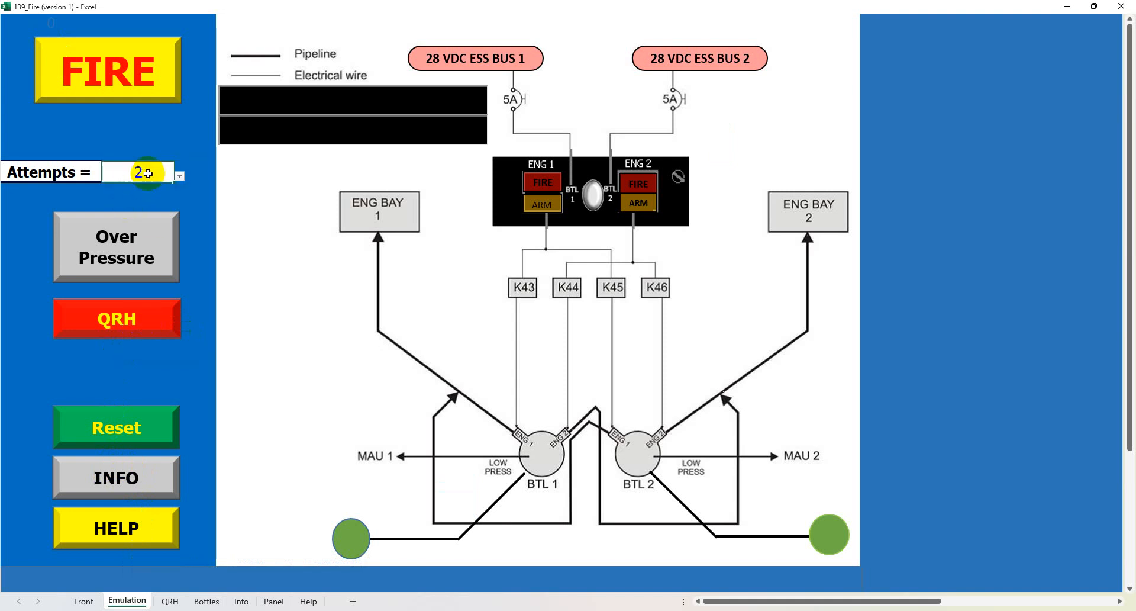
Step: Limit Attempts to 1 and trigger a random engine fire, which breaks out in bay 2
click(179, 176)
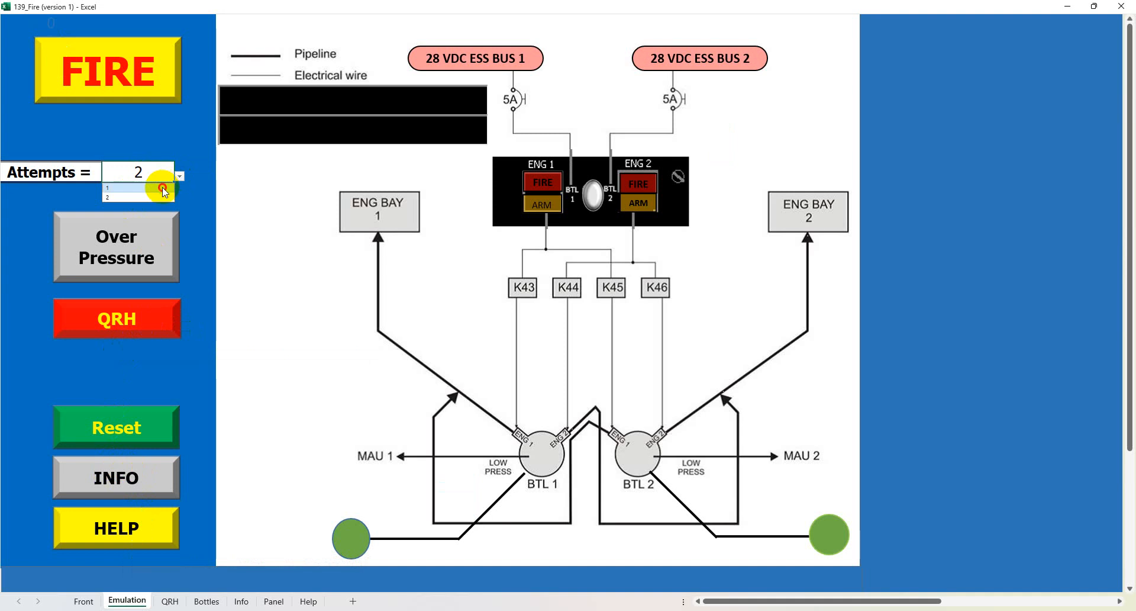
click(112, 187)
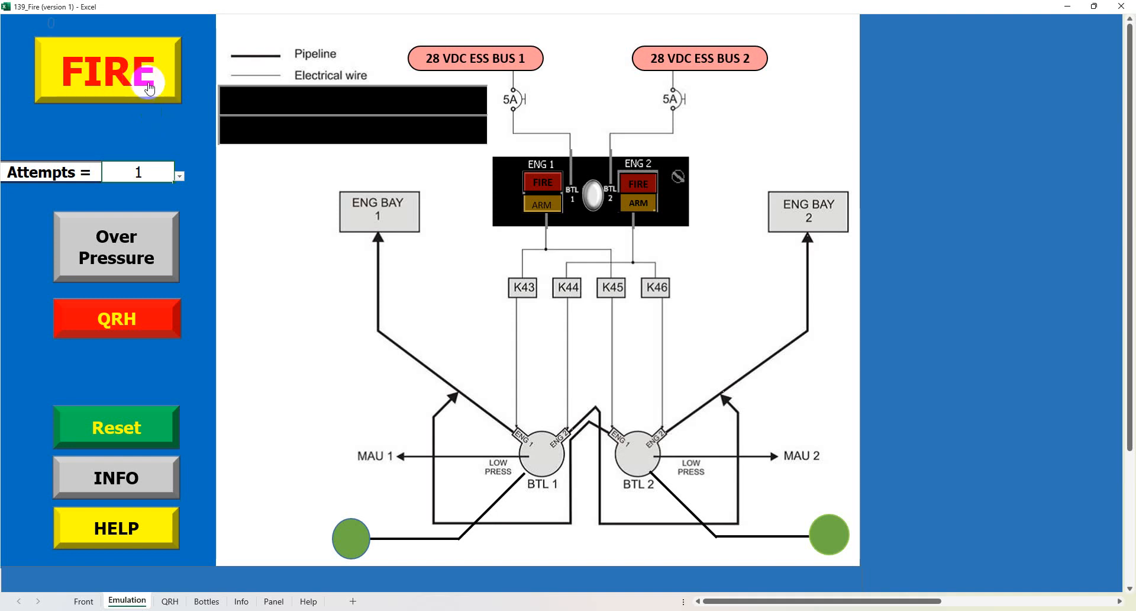
click(108, 69)
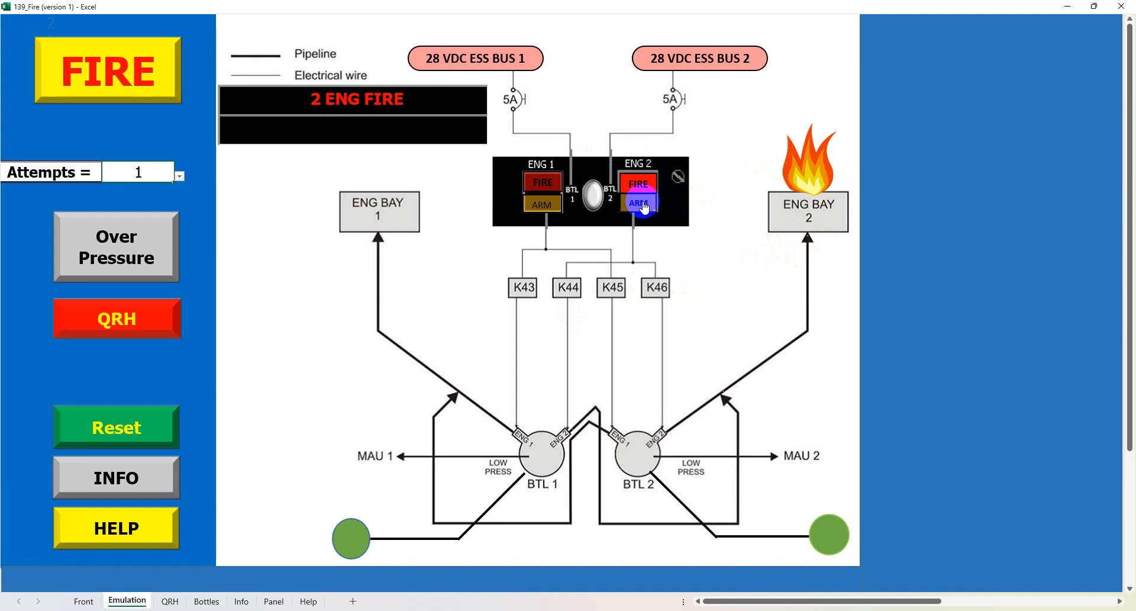
Step: Arm engine 2's fire protection, energizing K44 and K46 and closing its shut-off valves
click(638, 202)
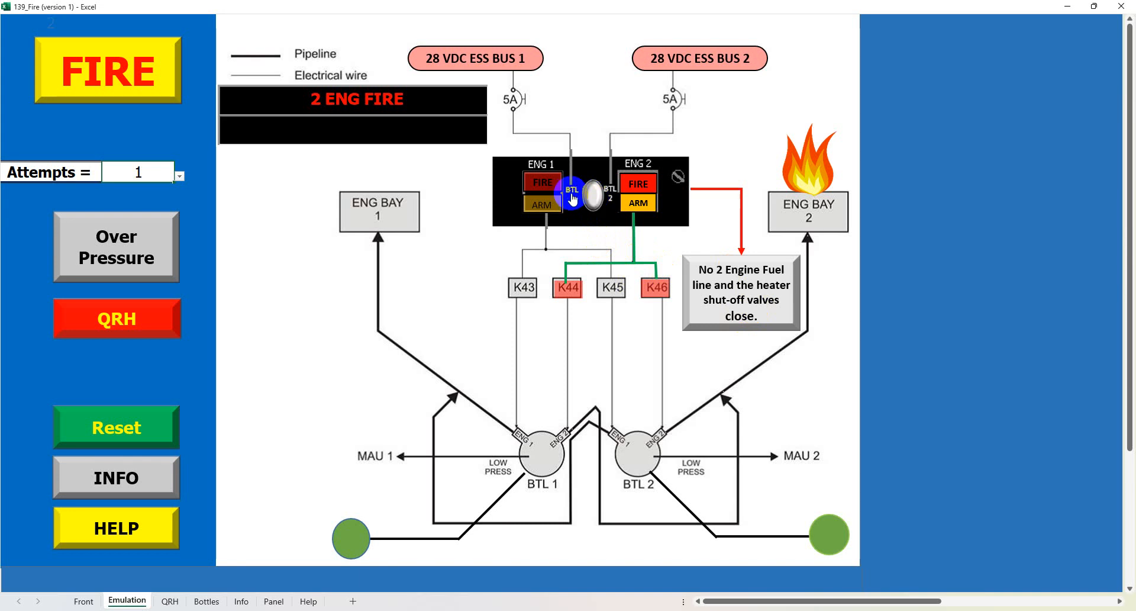
Step: Discharge bottle 1 into engine bay 2, extinguishing the flames and showing 1 FIRE EXTING EMPTY
click(572, 192)
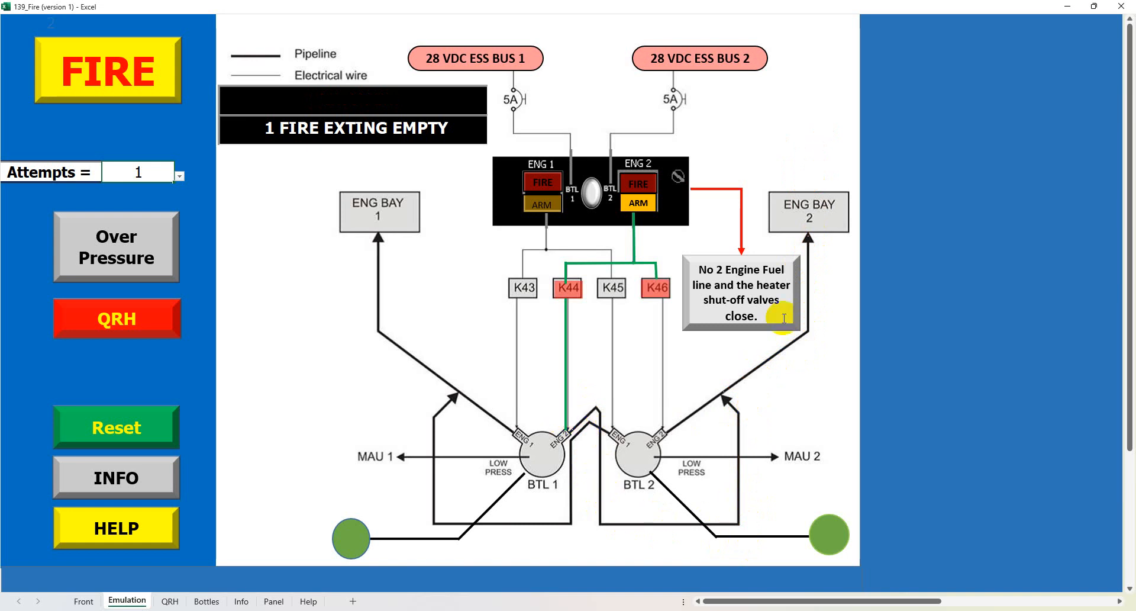
mouse_move(804, 225)
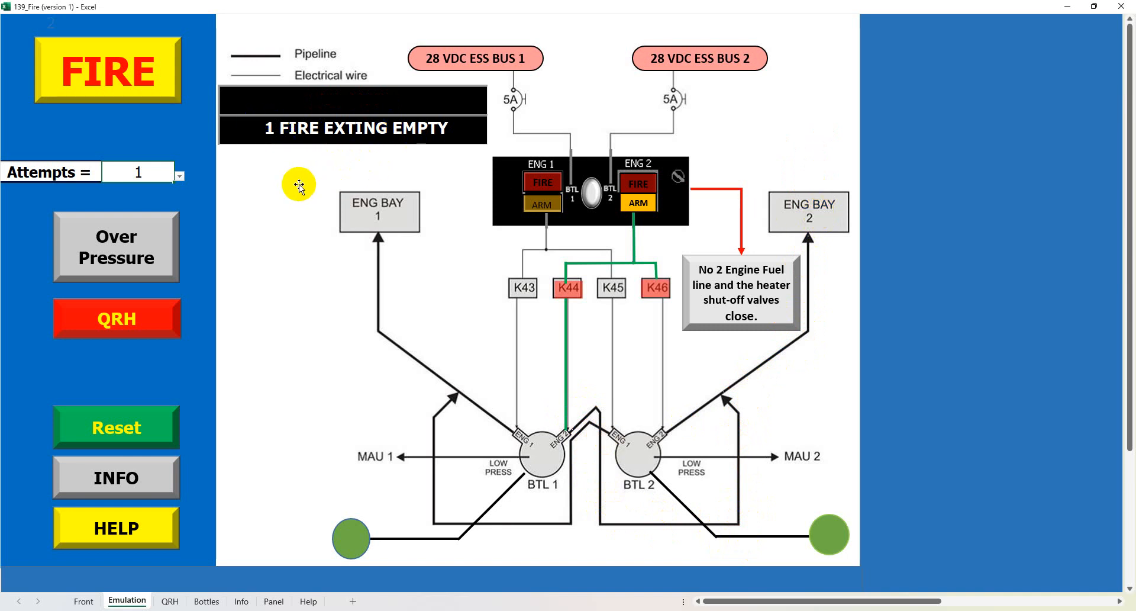
mouse_move(291, 205)
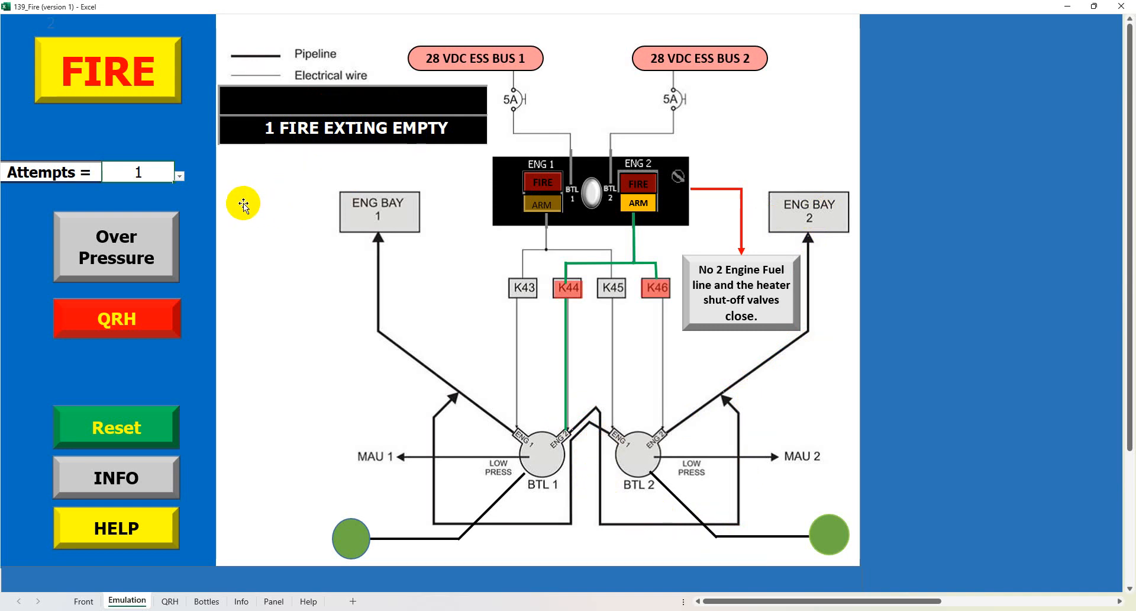
mouse_move(247, 217)
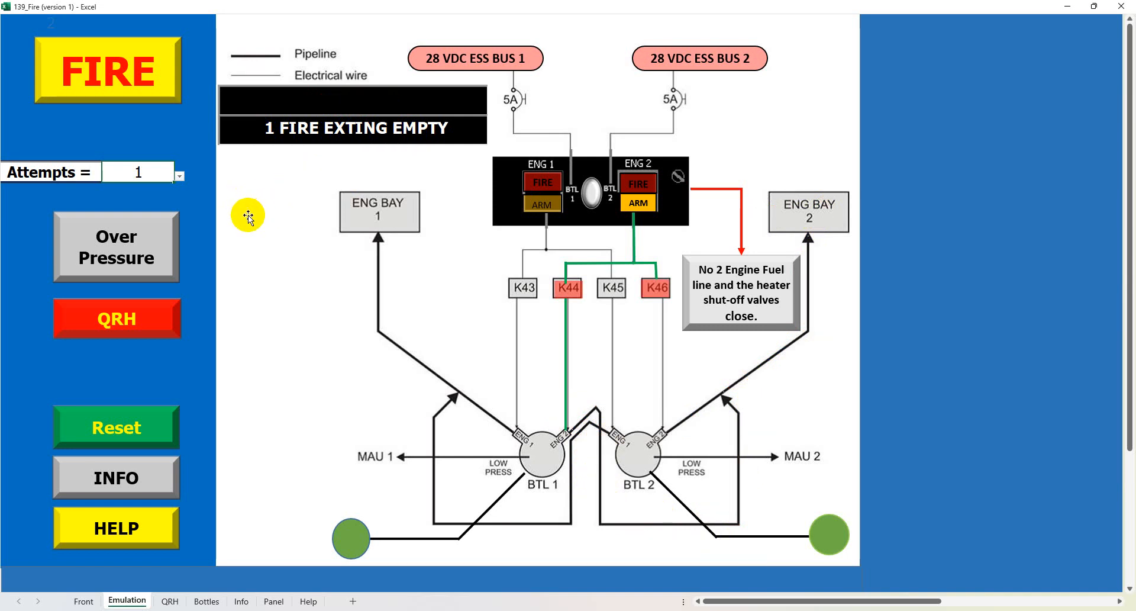
Step: Reset the emulation to idle and bring up the Attempts choices
click(116, 426)
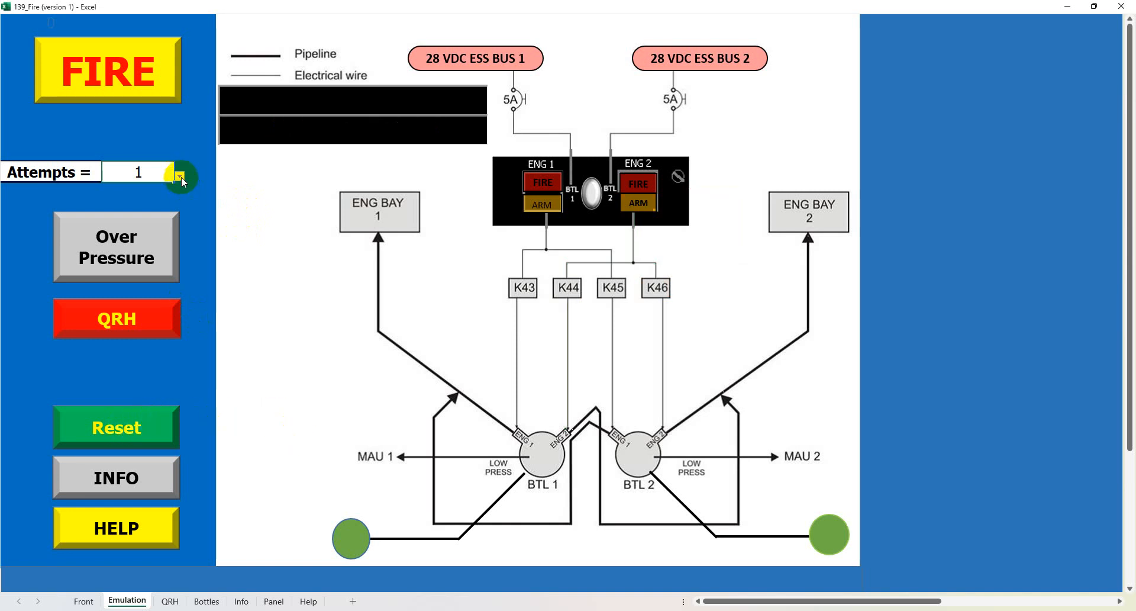
click(180, 177)
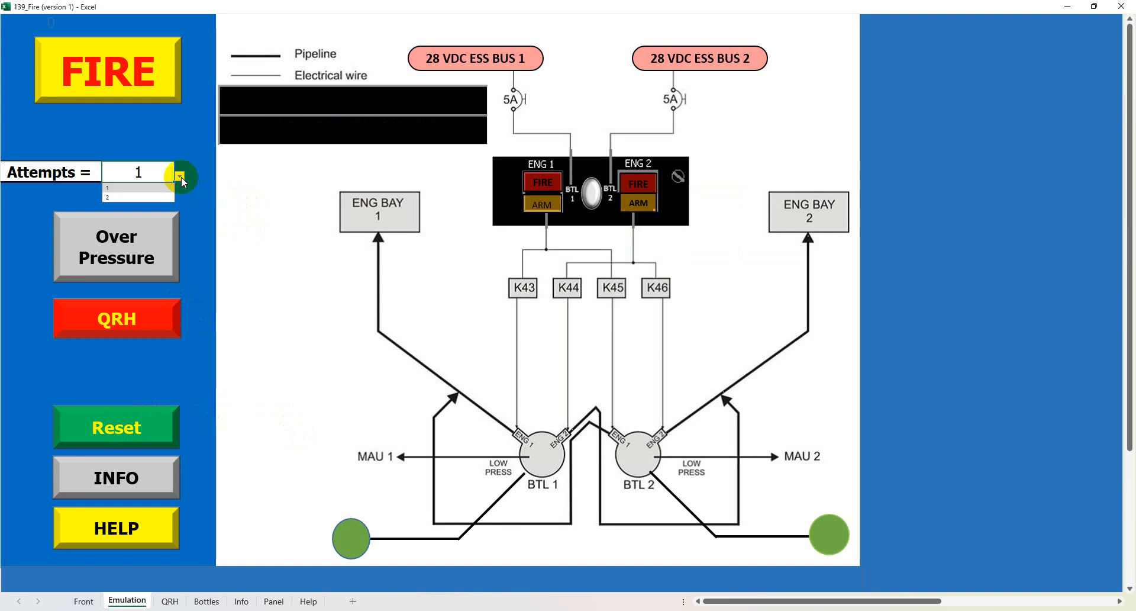
Step: Choose 2 attempts, trigger an engine 2 fire, and arm engine 2 so bottle 1 discharges
click(137, 196)
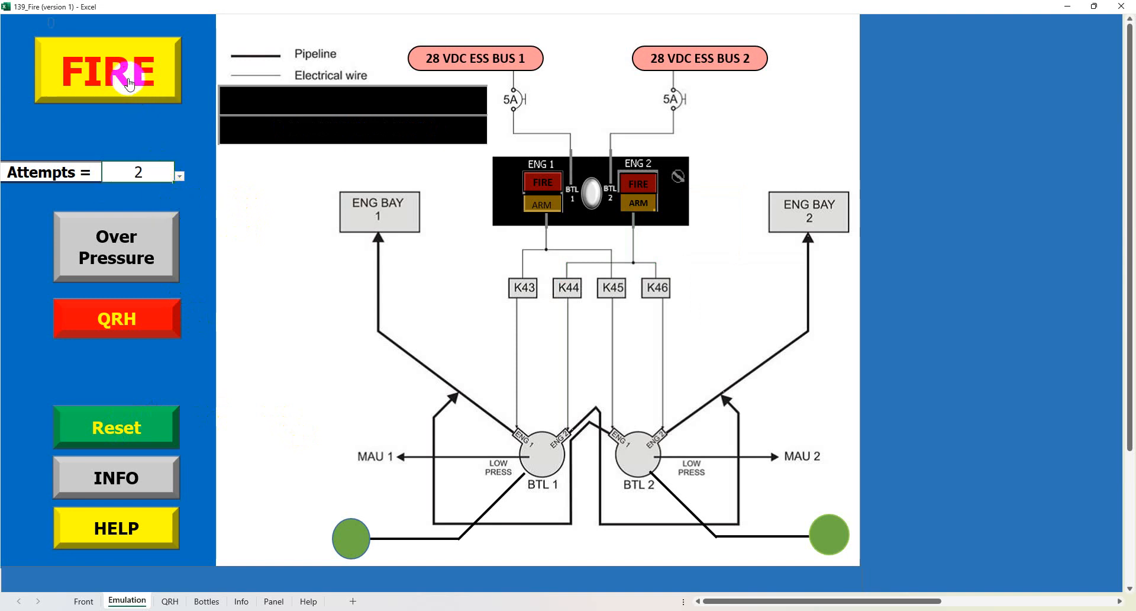
click(107, 70)
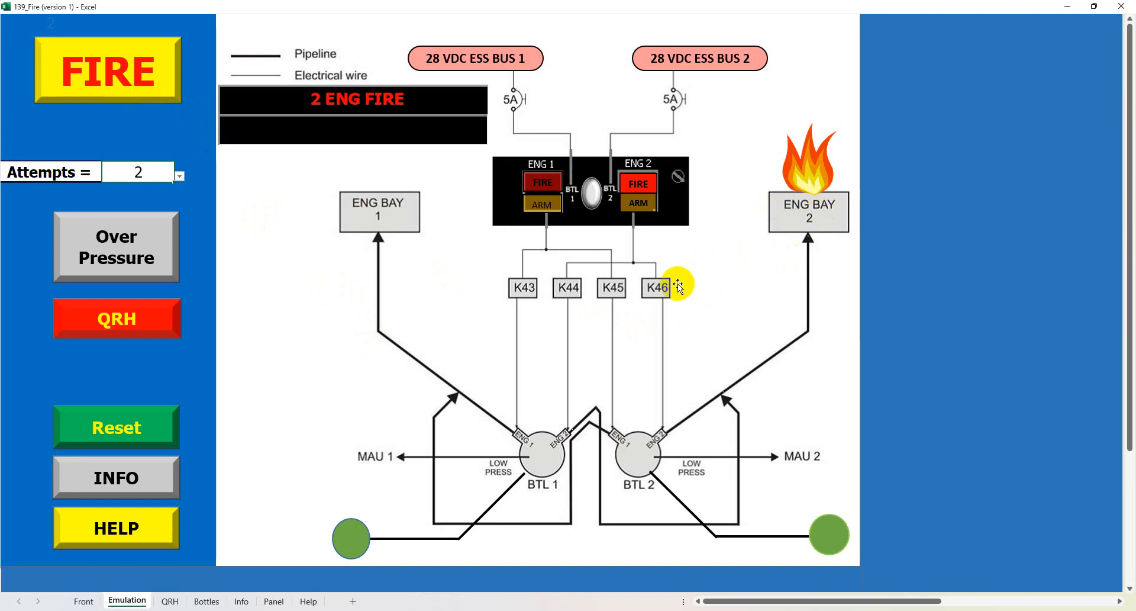
click(638, 202)
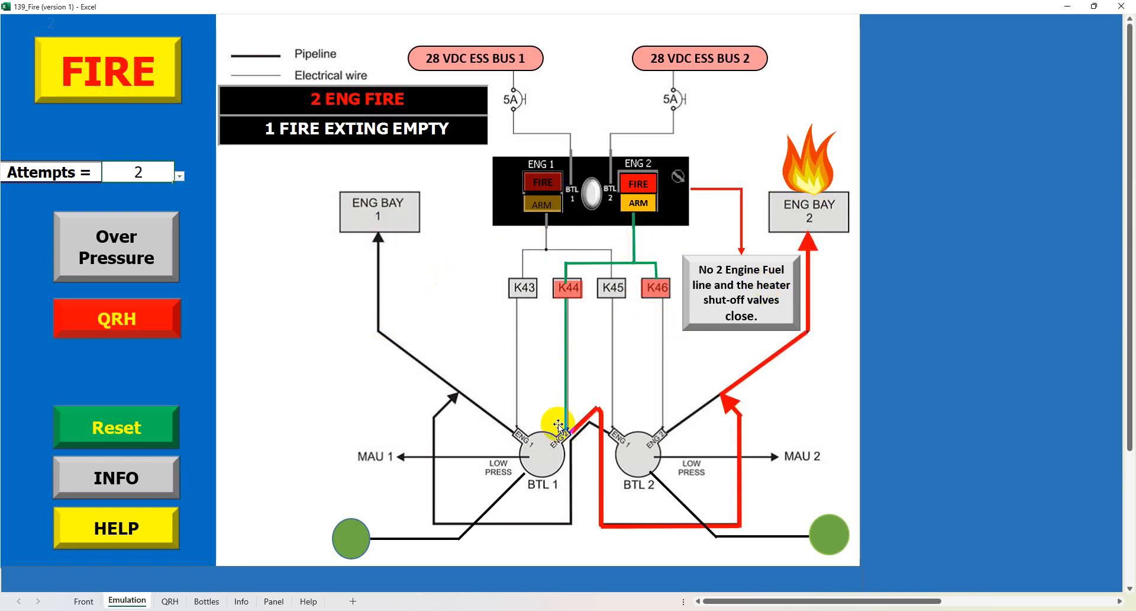
mouse_move(892, 324)
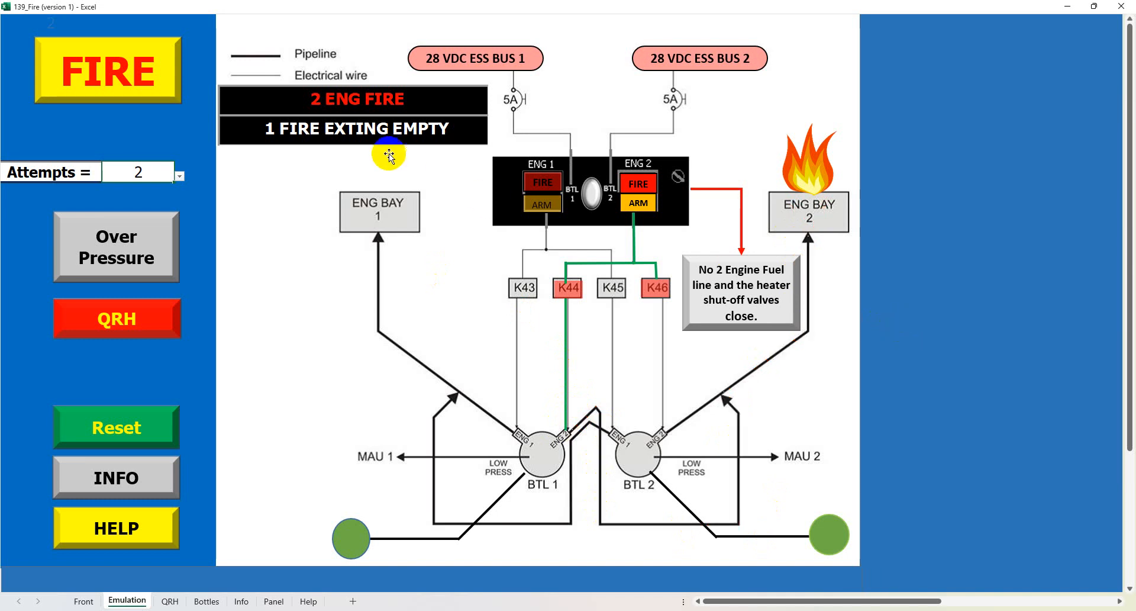
mouse_move(398, 260)
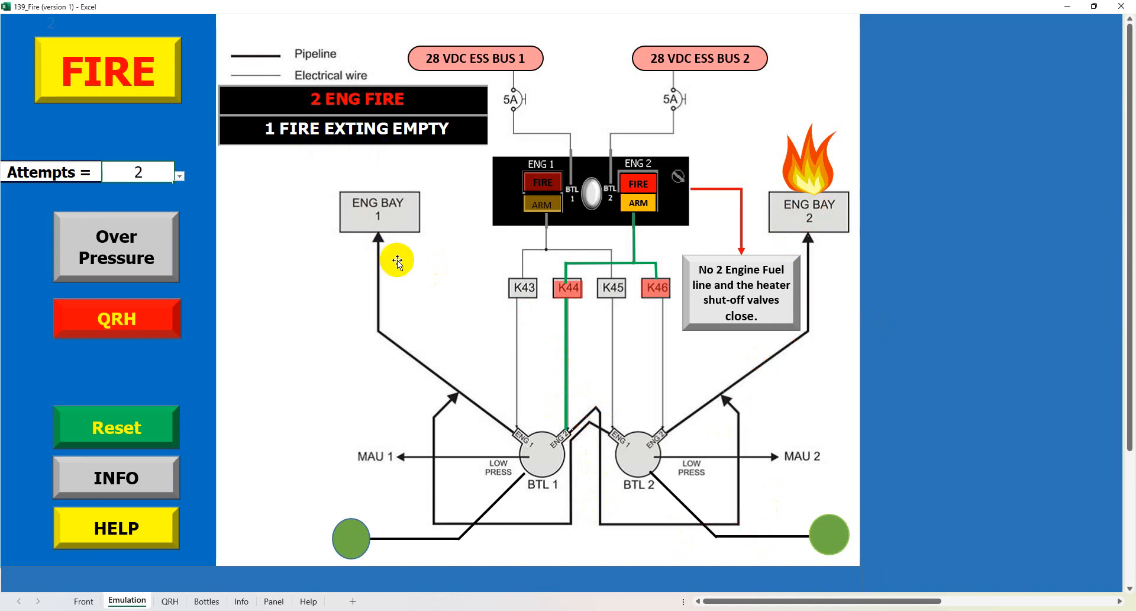
mouse_move(819, 211)
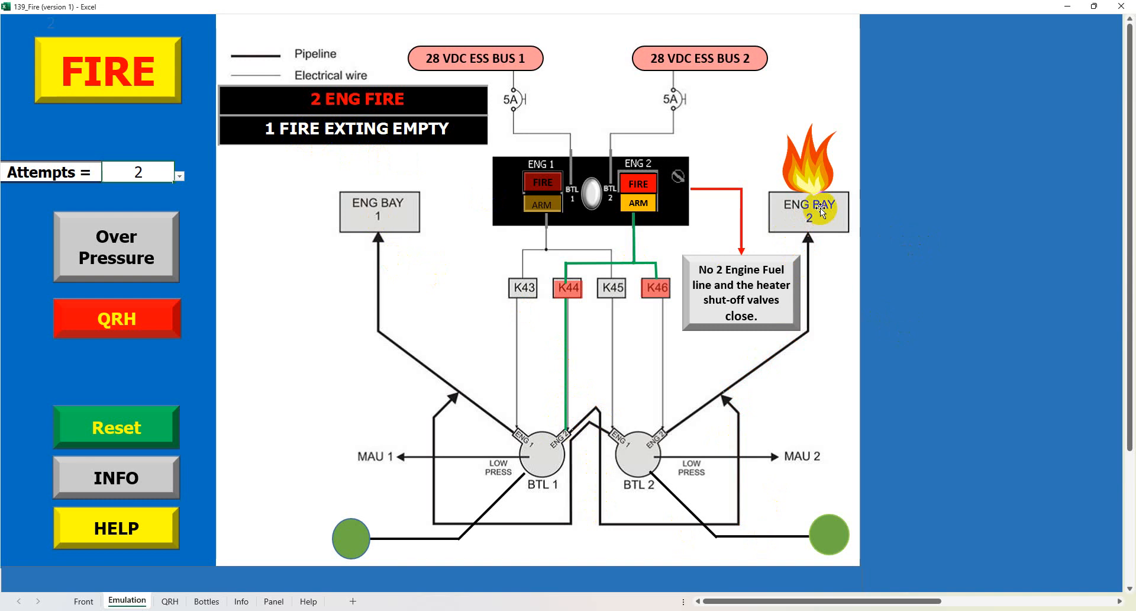
mouse_move(847, 192)
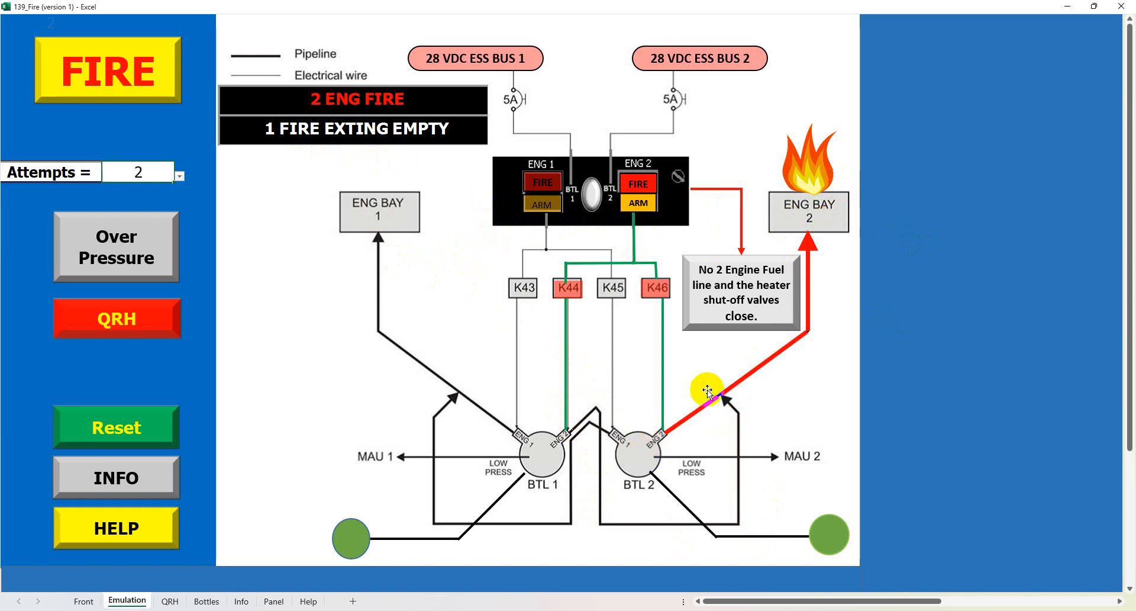
Step: Discharge bottle 2 to extinguish engine bay 2, leaving 1-2 FIRE EXTING EMPTY shown
click(706, 387)
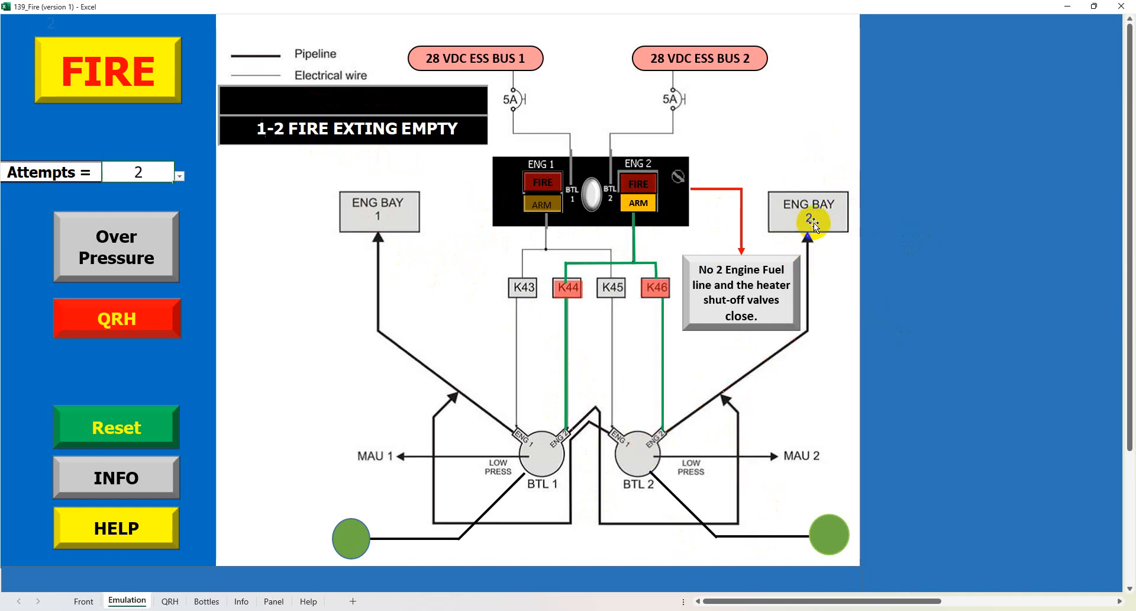
mouse_move(331, 182)
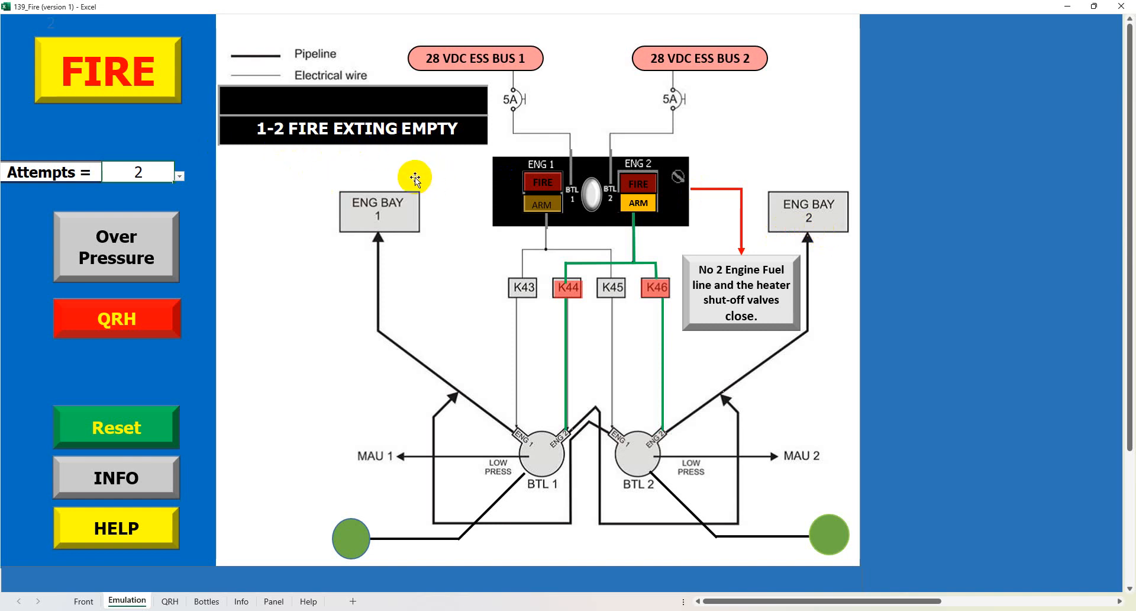
mouse_move(382, 172)
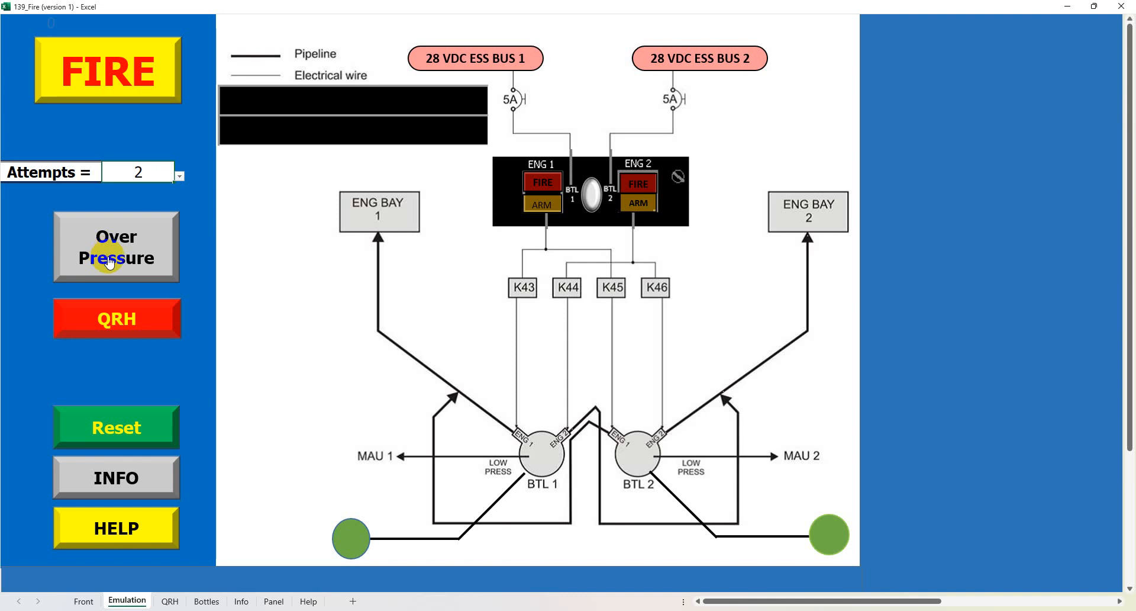
mouse_move(133, 257)
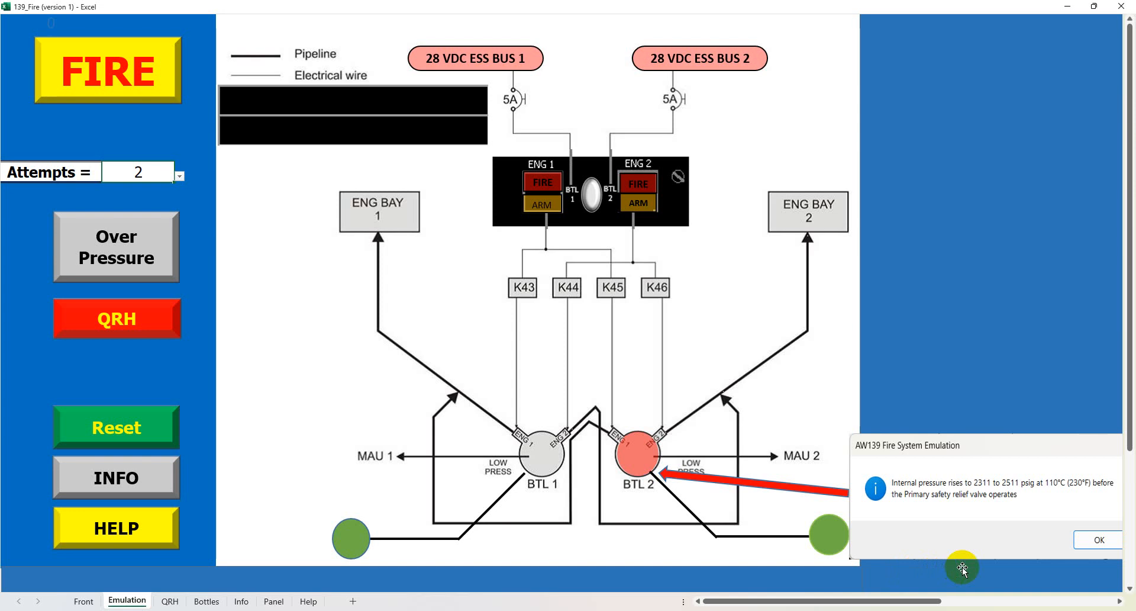
Step: Acknowledge the bottle 2 internal pressure and fuselage disc burst explanations
click(1097, 540)
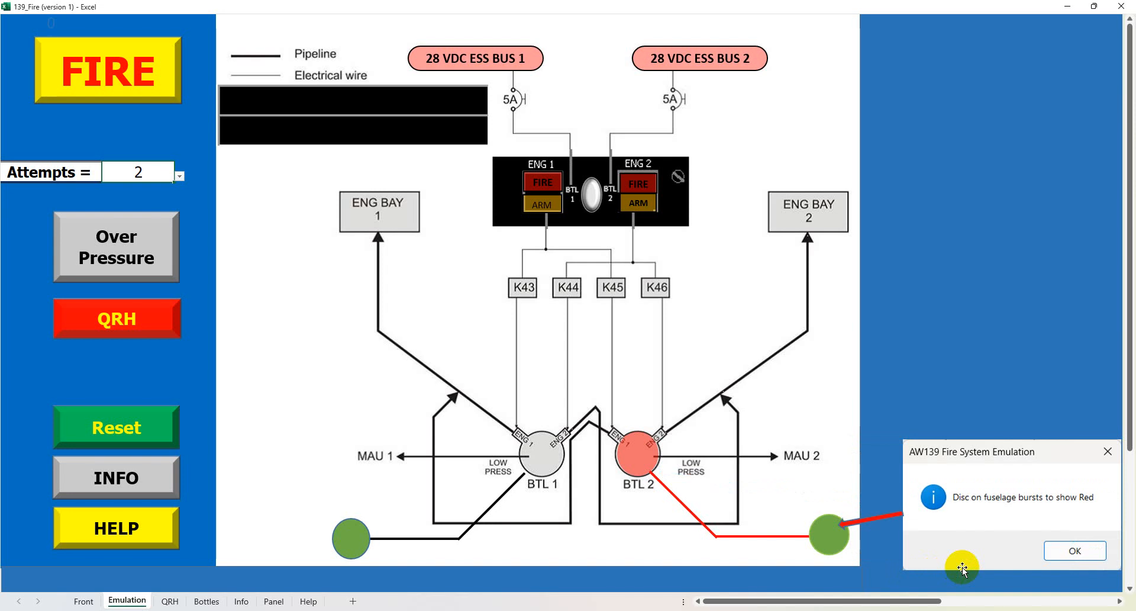
click(1073, 550)
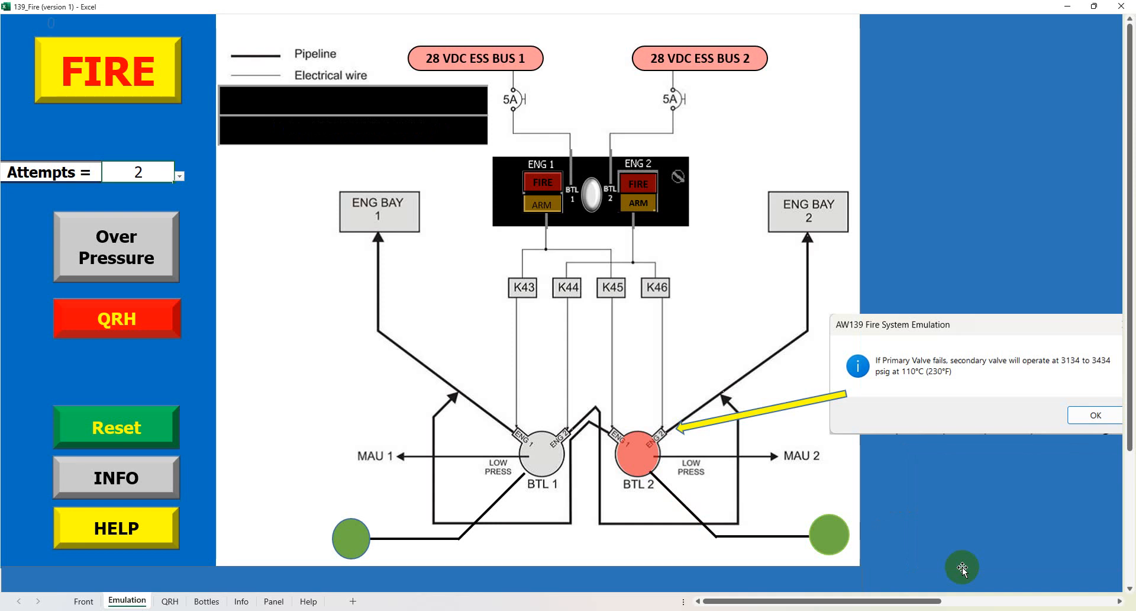
Step: Continue through bottle 2 dumping its gas into engine bay 2, then reset to idle
click(1093, 414)
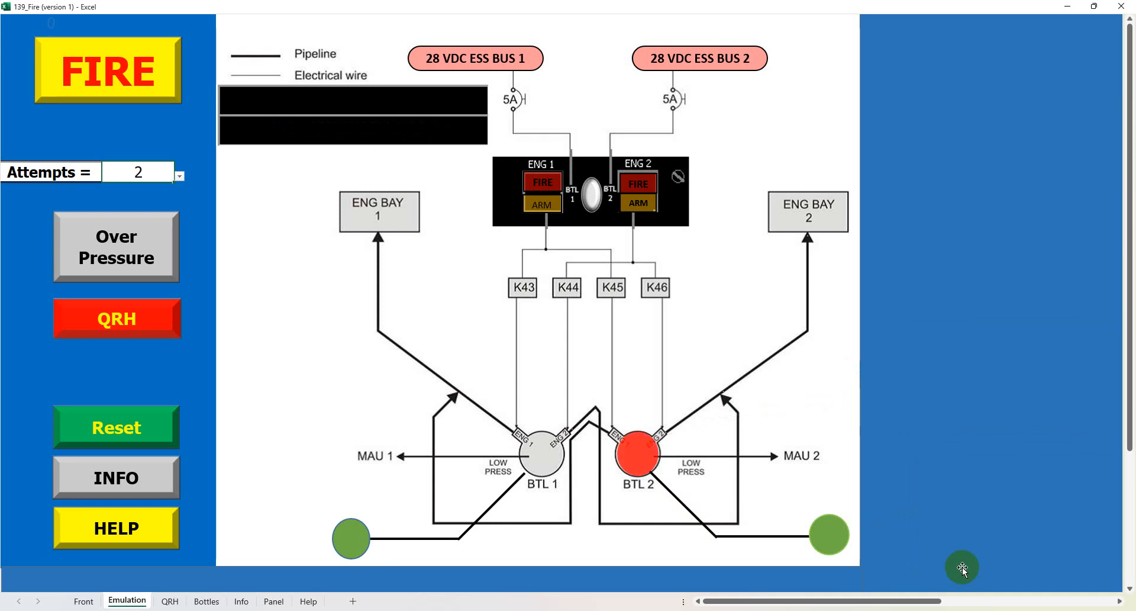
click(637, 455)
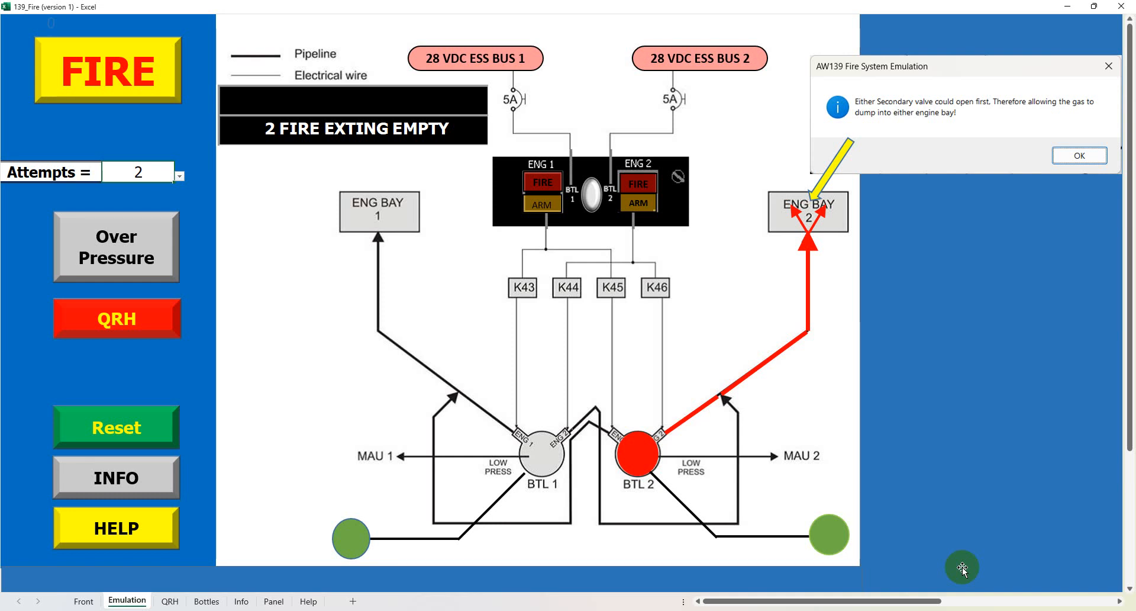
click(1079, 155)
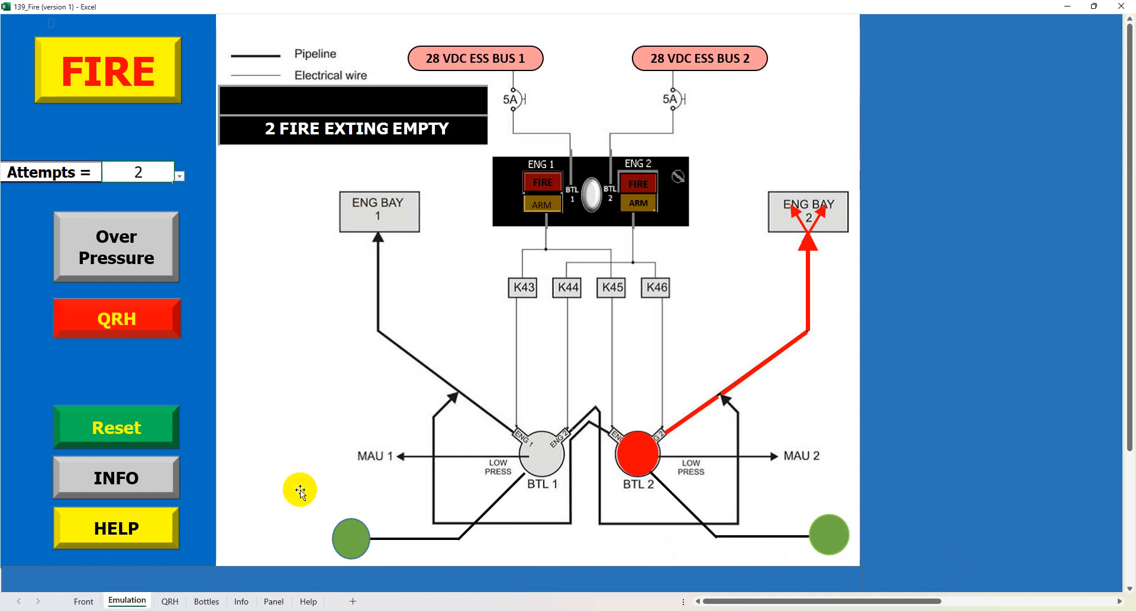
click(116, 426)
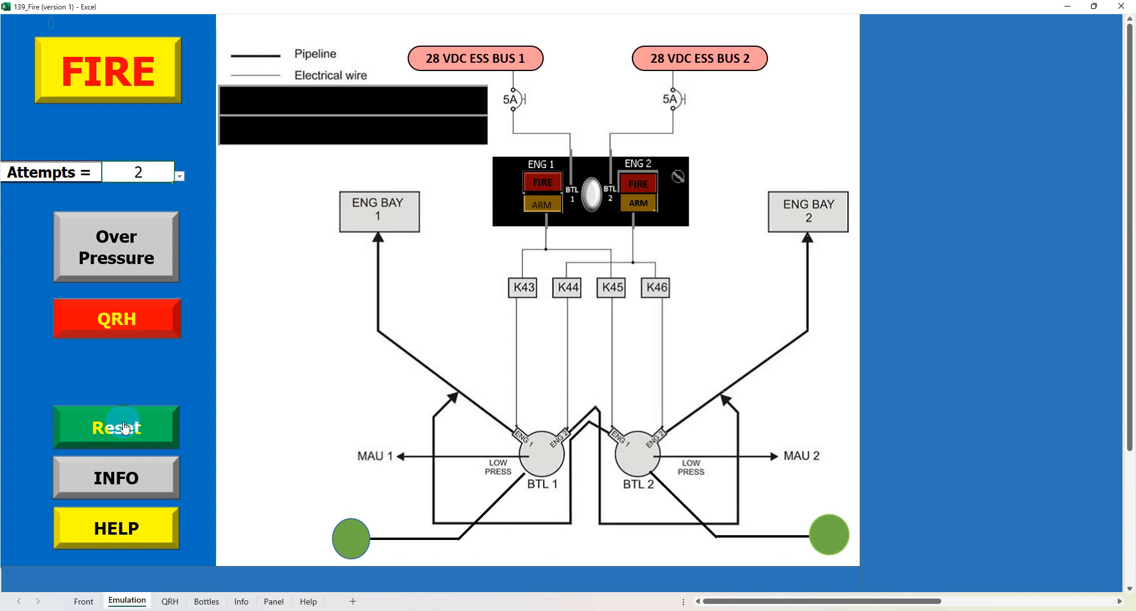
mouse_move(164, 440)
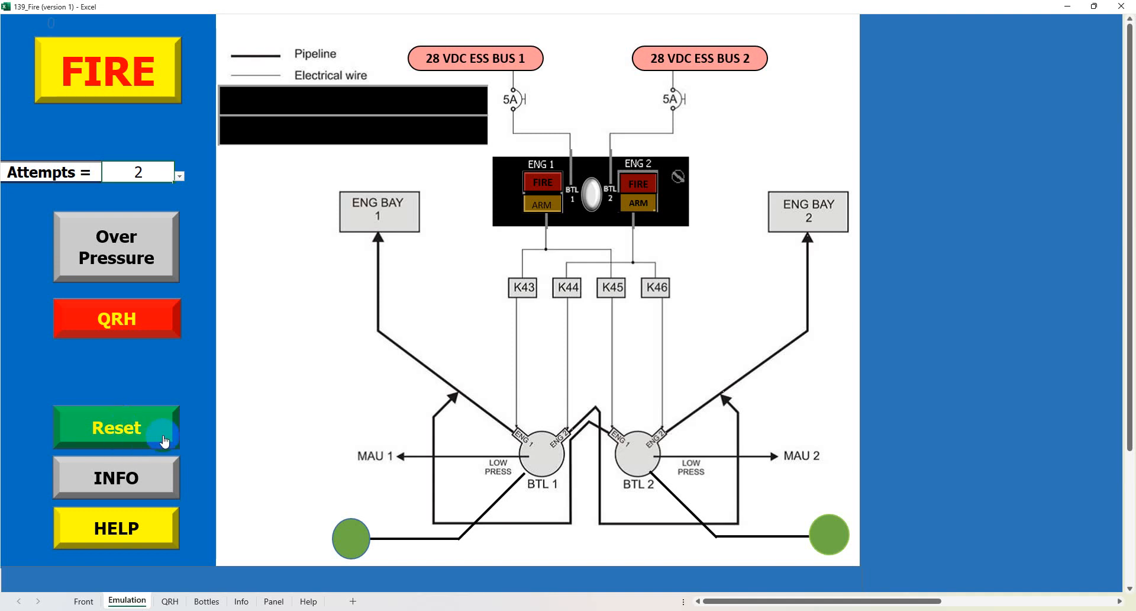
mouse_move(209, 445)
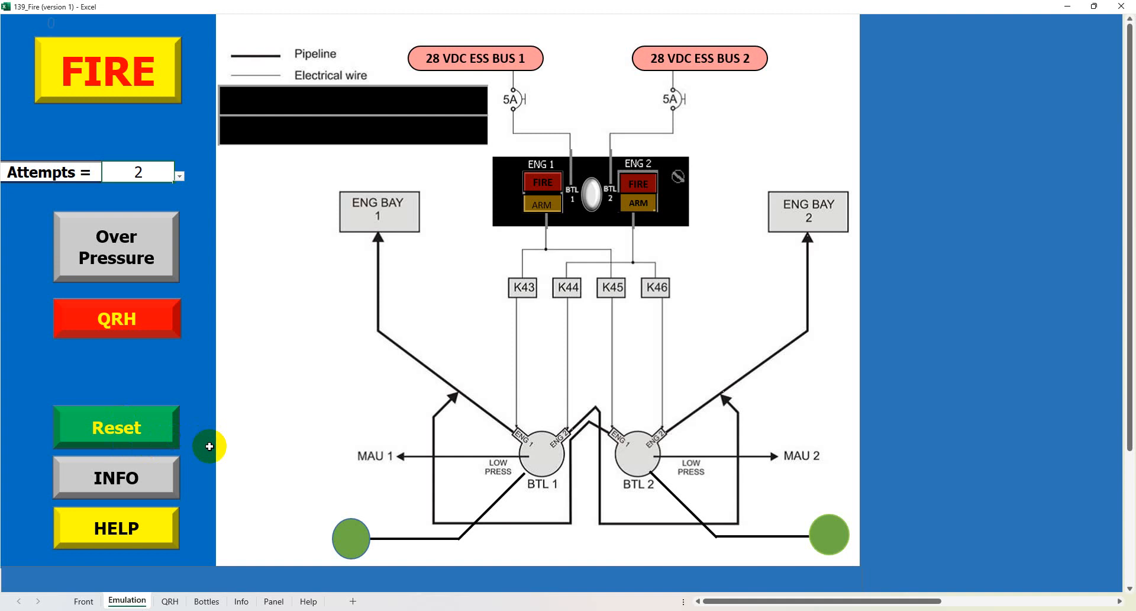
mouse_move(214, 432)
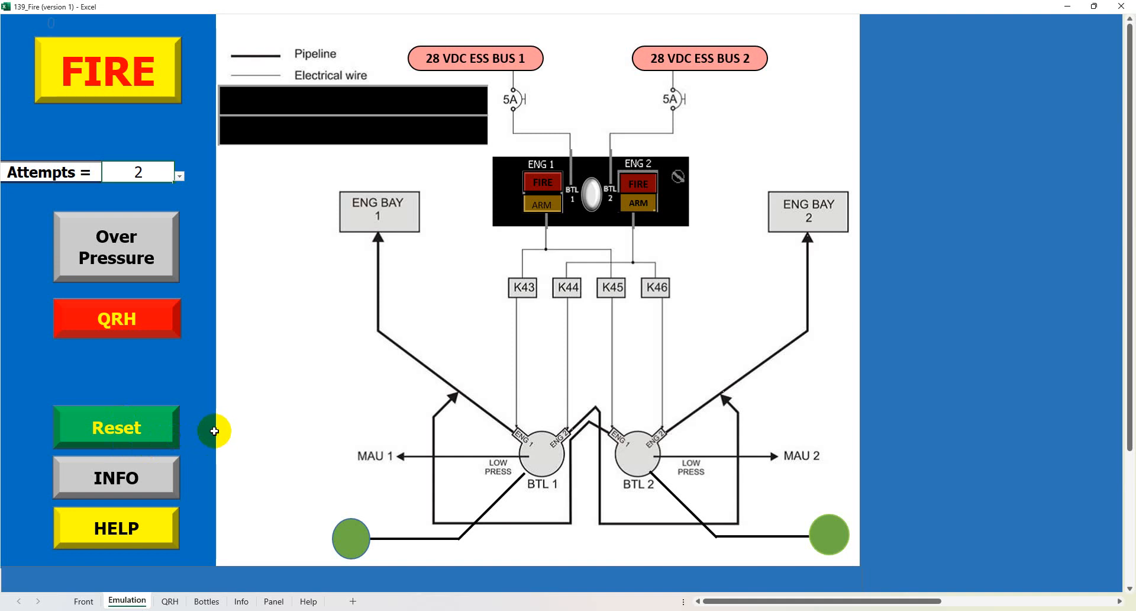